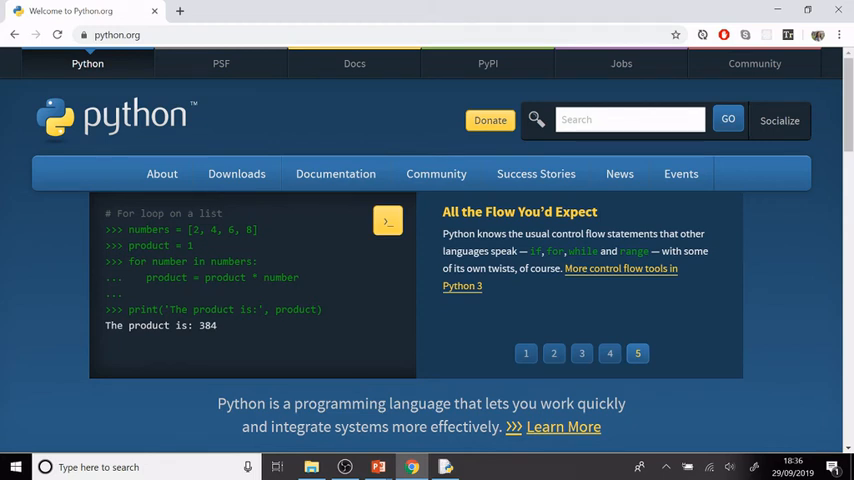
Step: Go to python.org's Downloads page offering the Python 3.7.4 Windows release
click(162, 173)
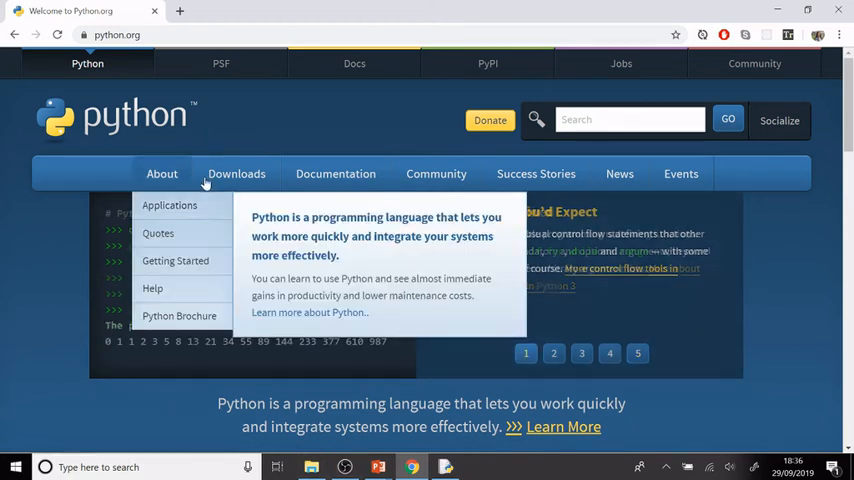
click(236, 173)
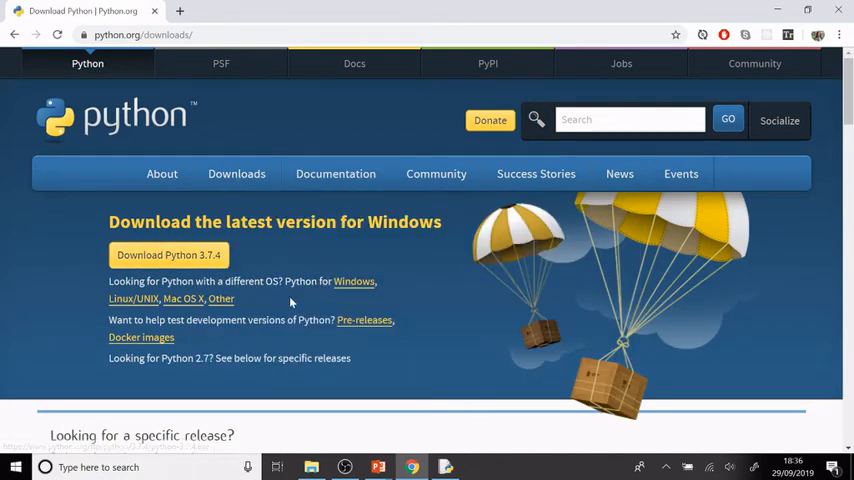
mouse_move(268, 313)
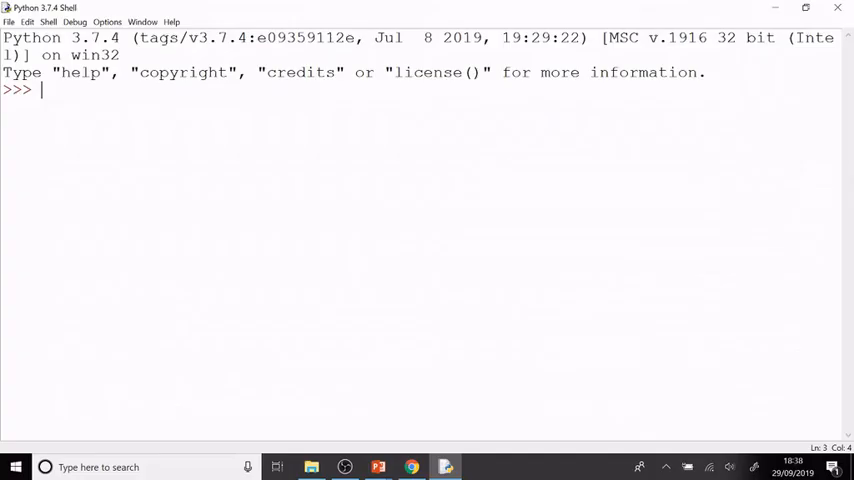
Step: Evaluate 4+3 giving 7 and 4-3 giving 1 in the shell
text(4)
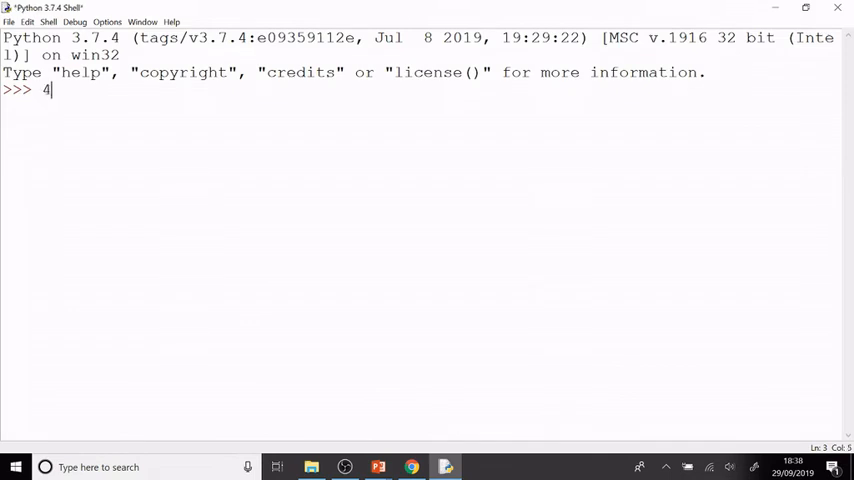
text(=)
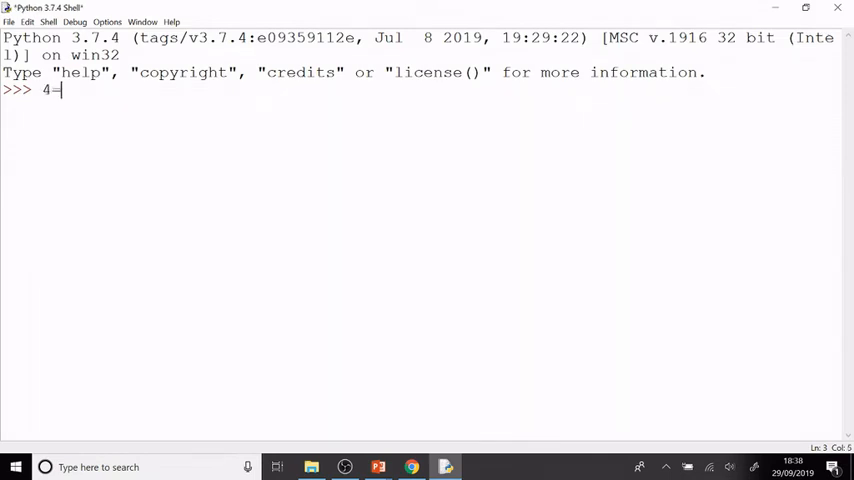
key(Backspace)
text(+3)
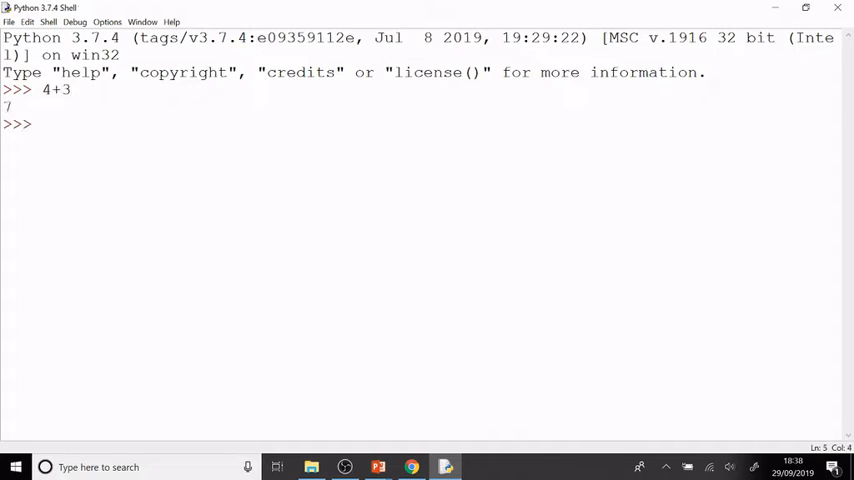
text(4-3)
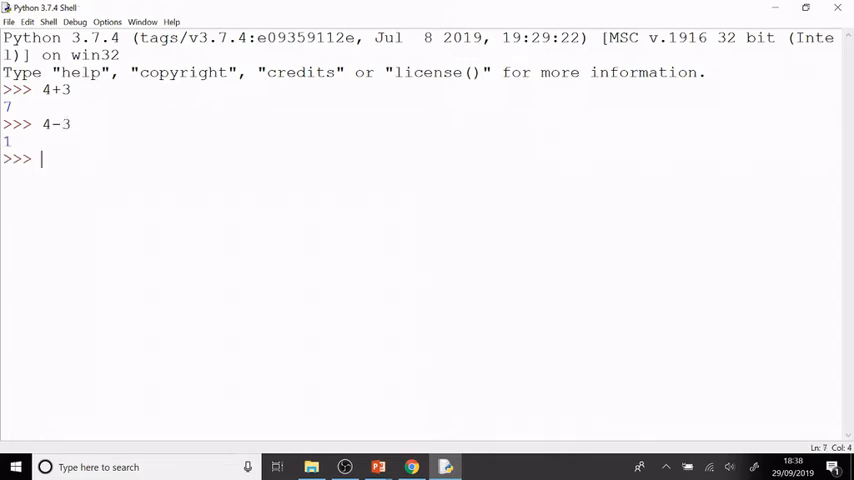
Step: Evaluate 4*3 giving 12 and 4/3 giving 1.3333333333333333
text(4)
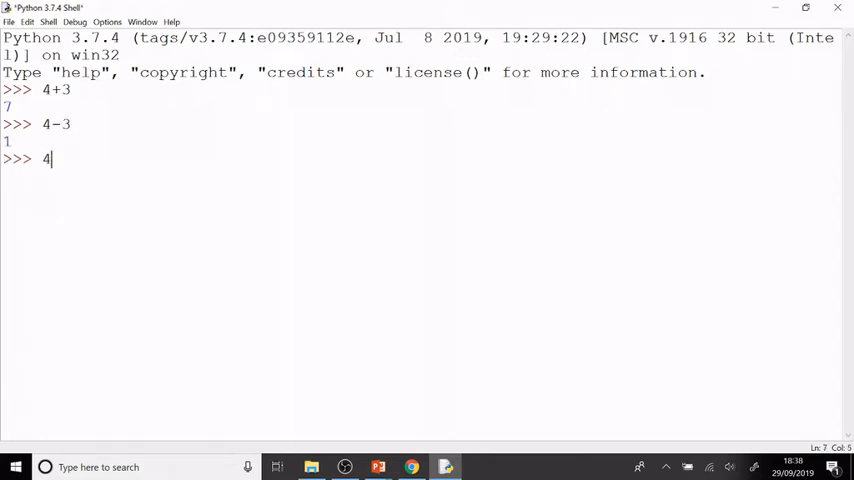
text(*)
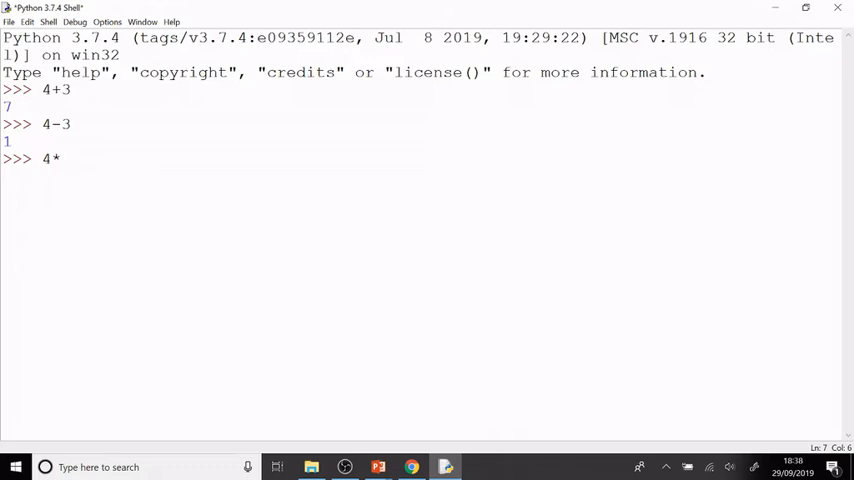
key(enter)
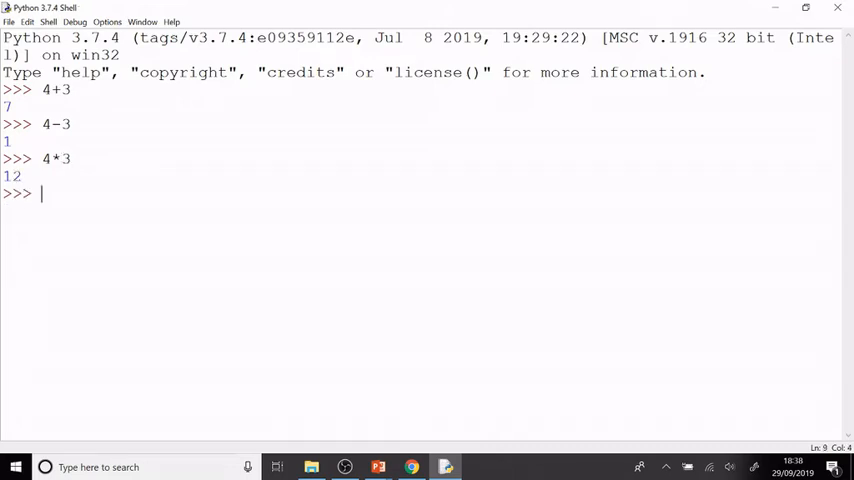
text(4)
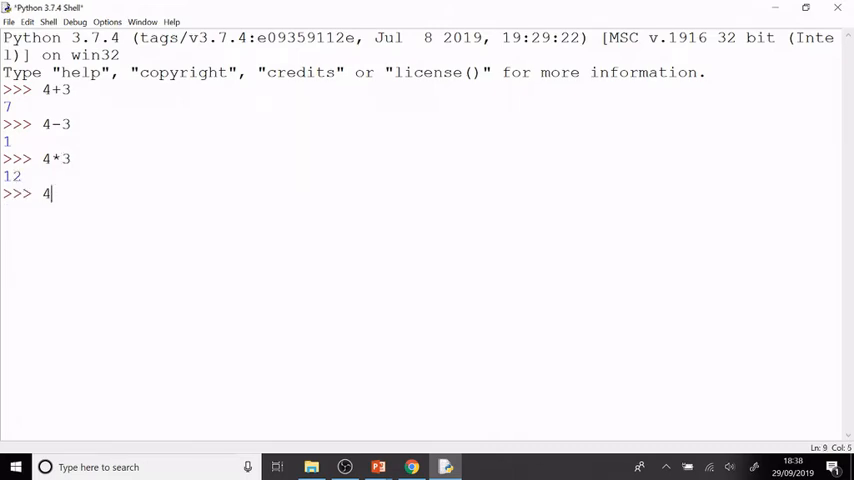
text(/3)
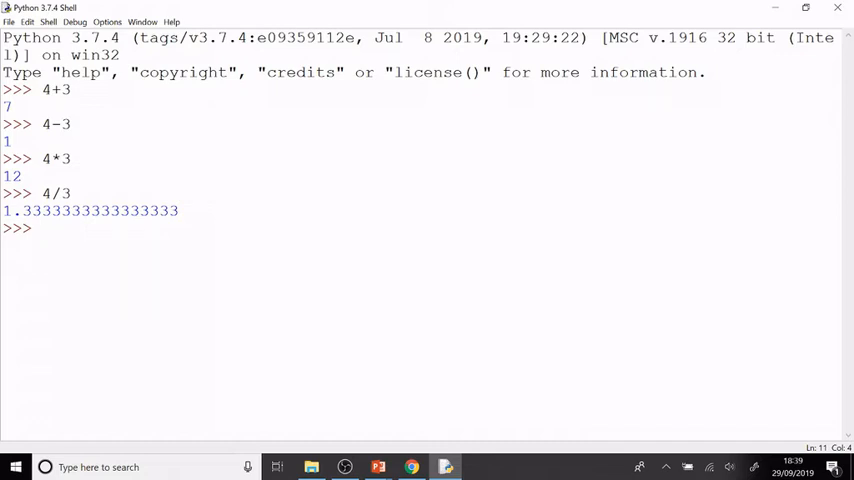
Step: Evaluate 5**3 giving 125 and 68/9 giving 7.555555555555555
text(5)
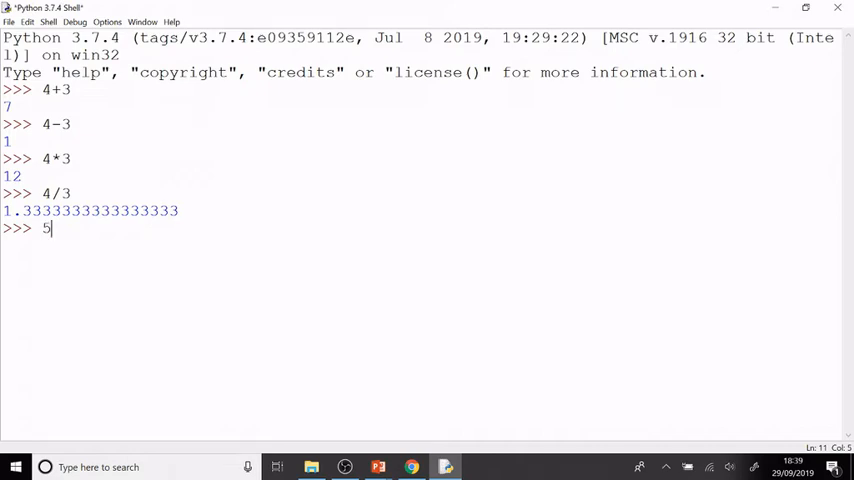
text(**)
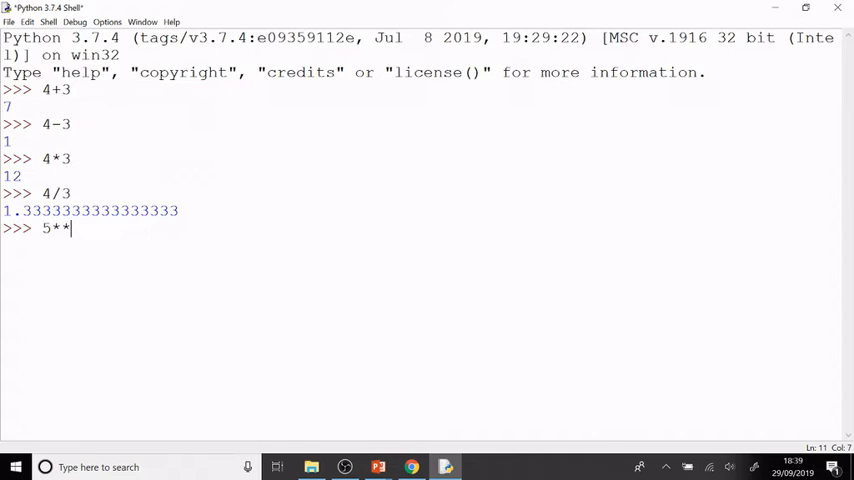
key(Return)
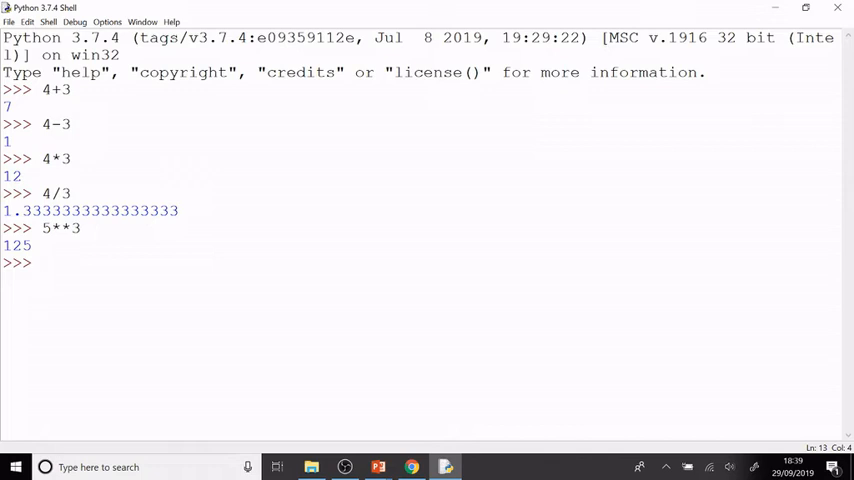
text(68/9)
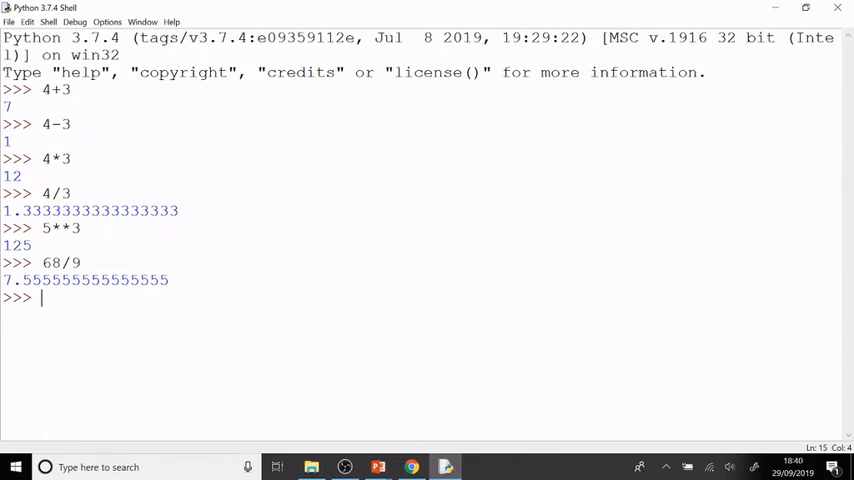
Step: Evaluate floor division 68//9 giving 7 and modulo 68%9 giving 5
text(68/)
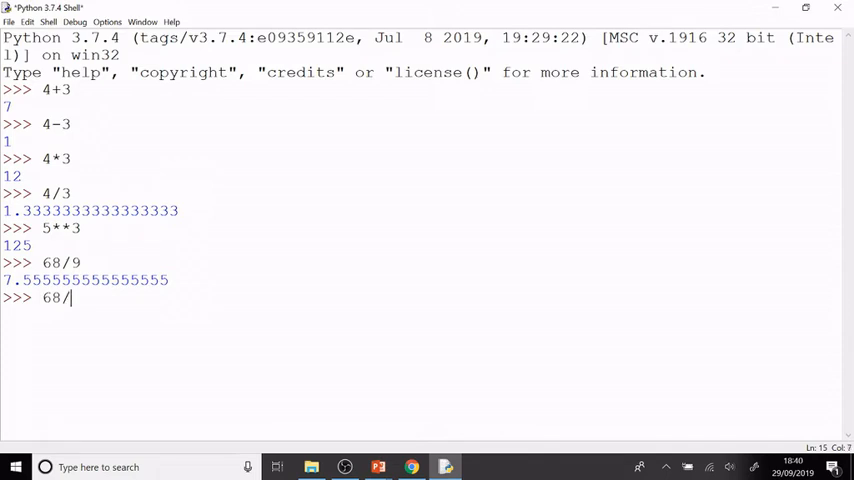
text(/9)
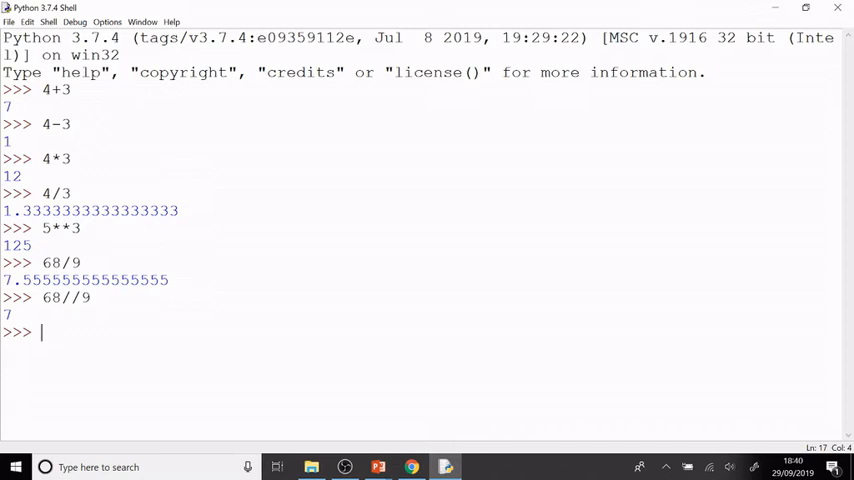
text(68)
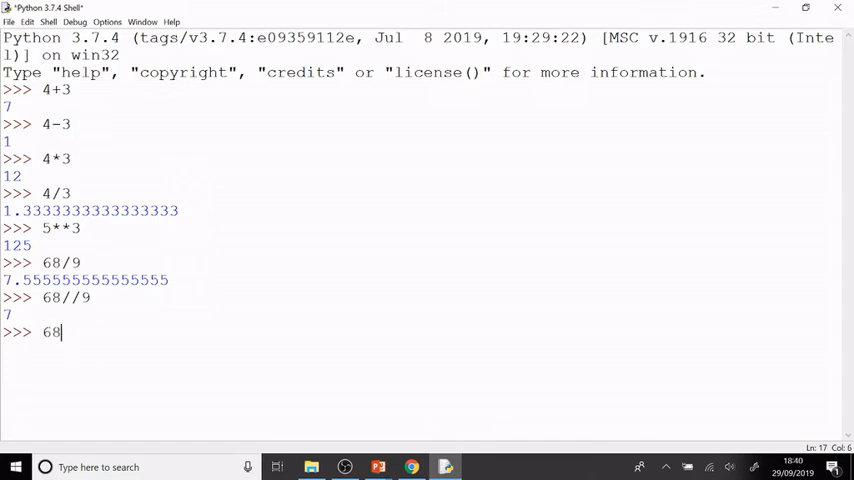
text(%)
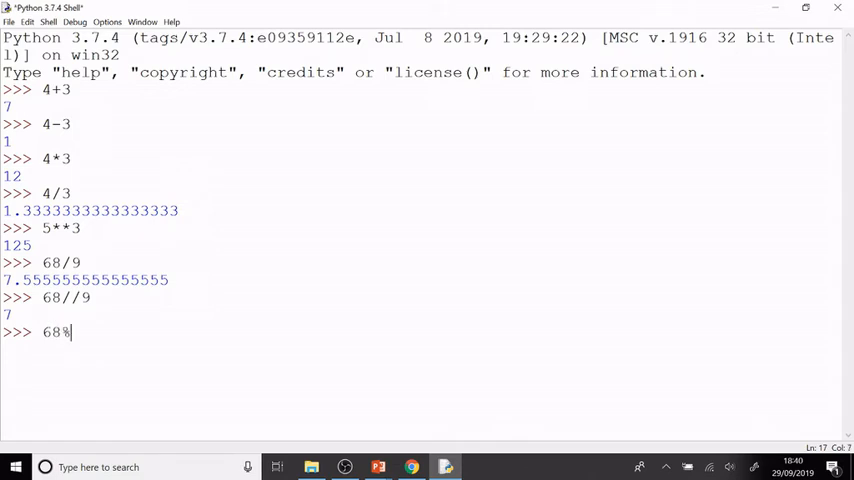
text(9)
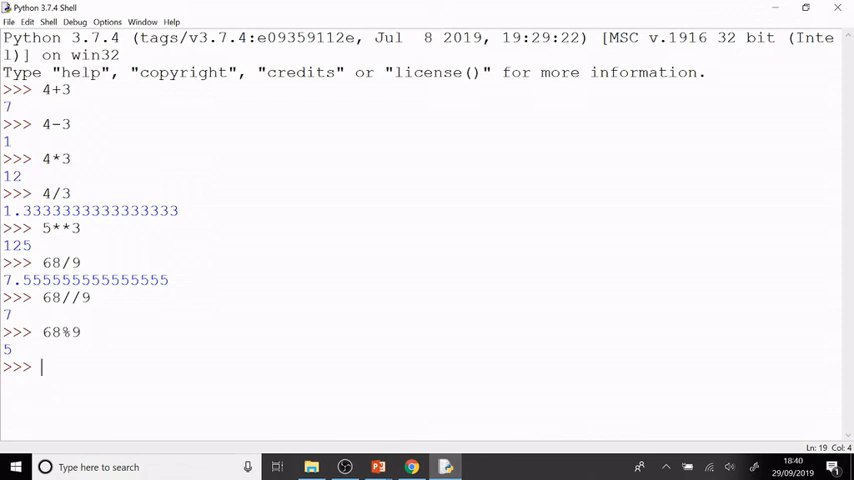
Step: Evaluate int(5.2) giving 5, then import the math module
text(i)
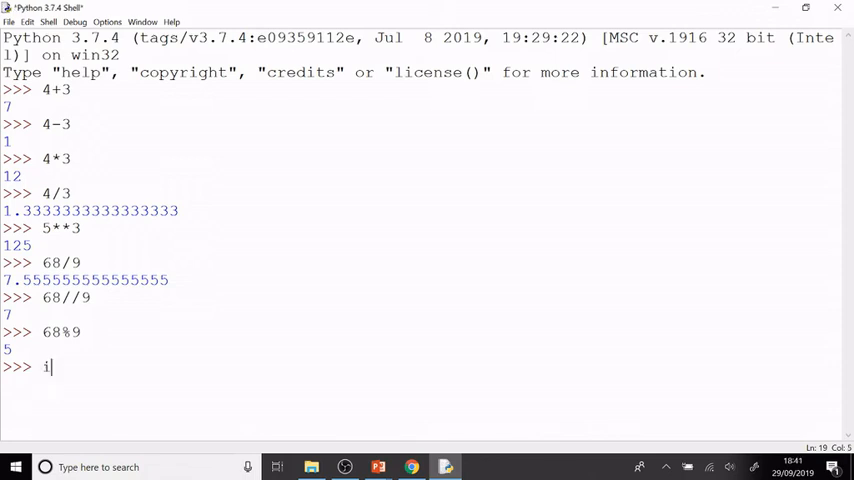
text(nt()
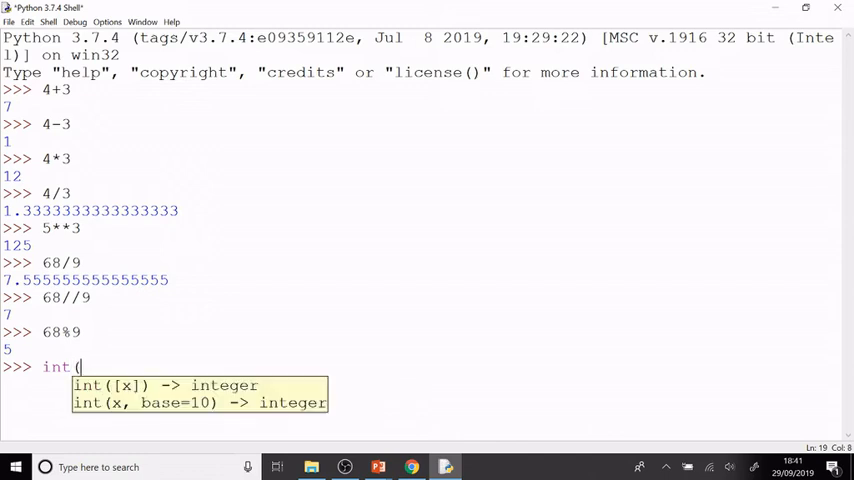
text(5)
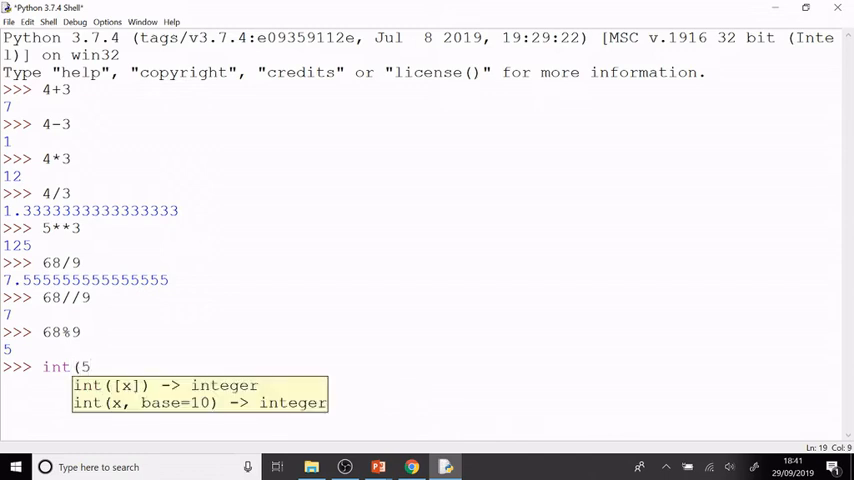
text(.2)
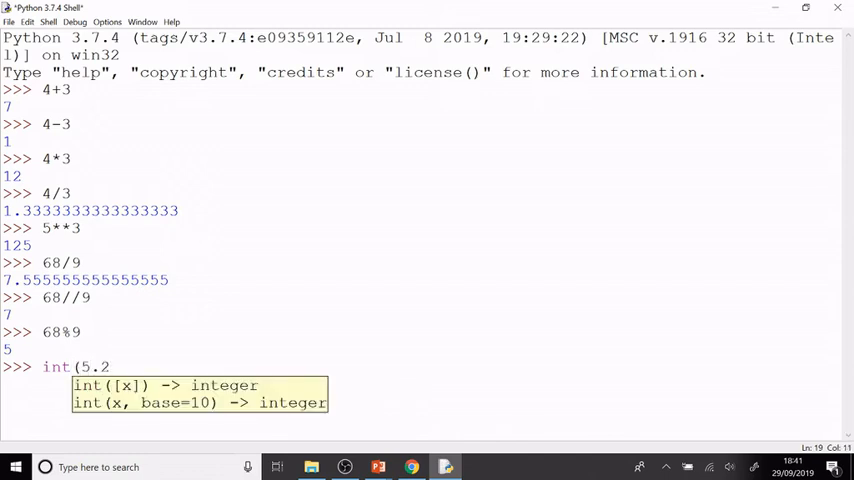
text())
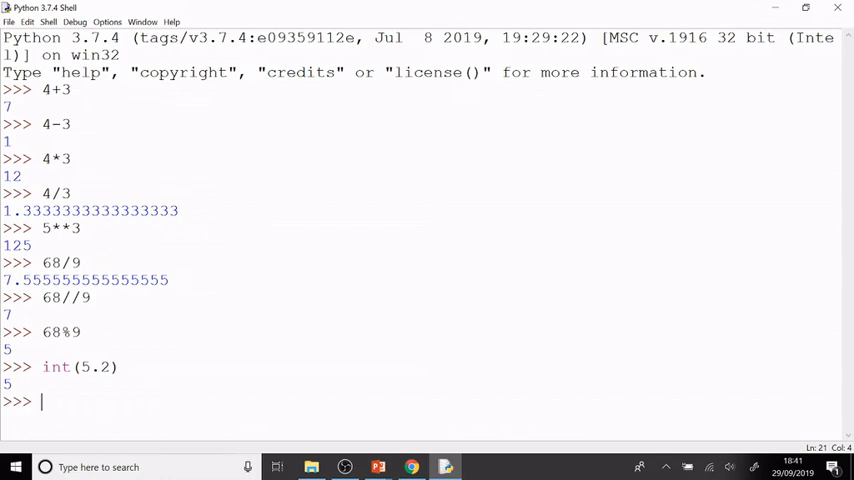
text(import)
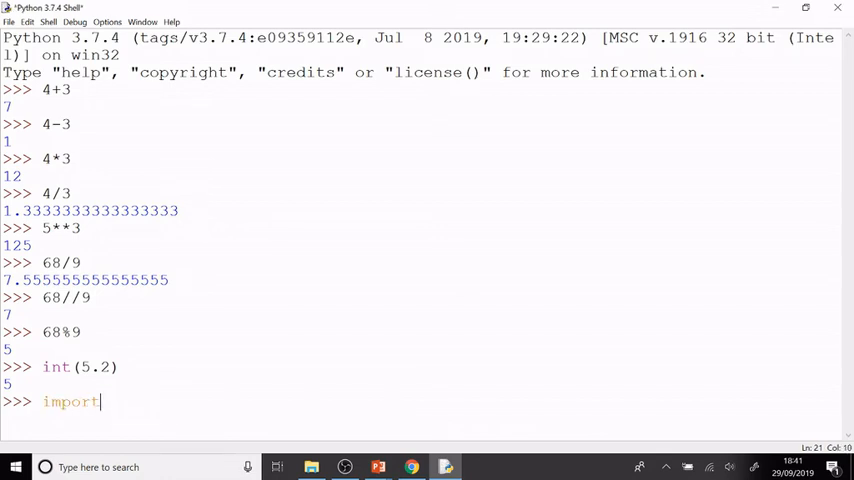
text(math)
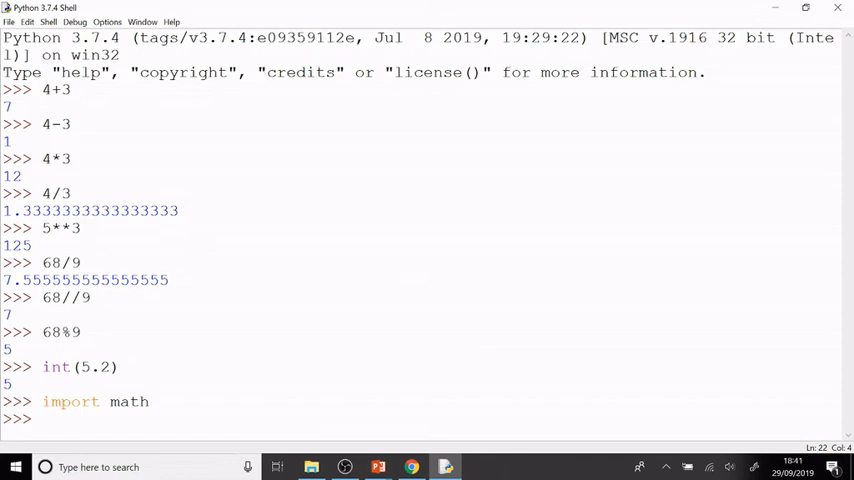
Step: Compute math.factorial(5), which returns 120
text(math.fa)
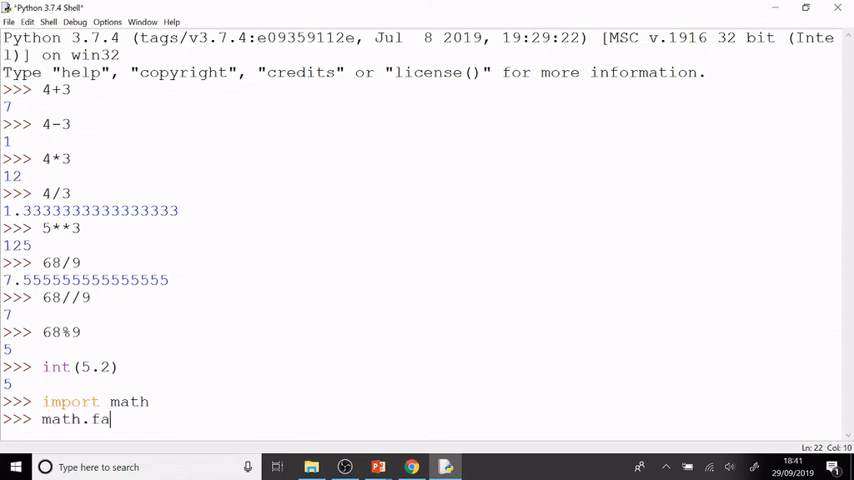
text(ctorial)
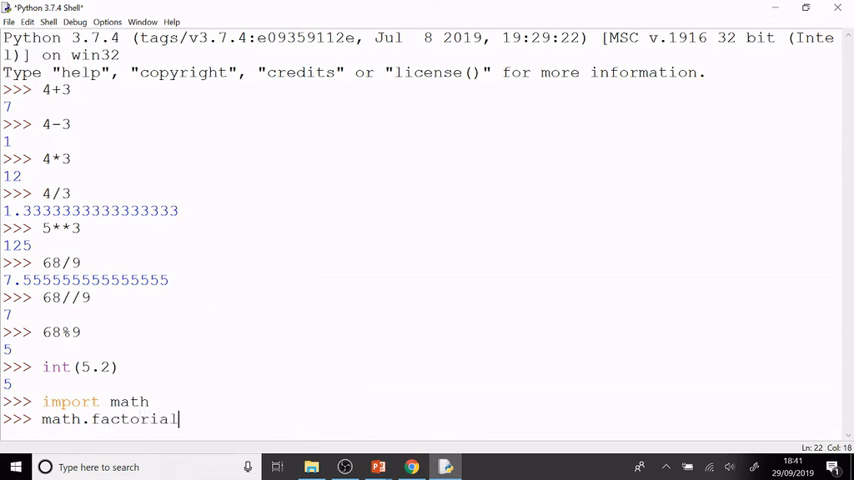
text(()
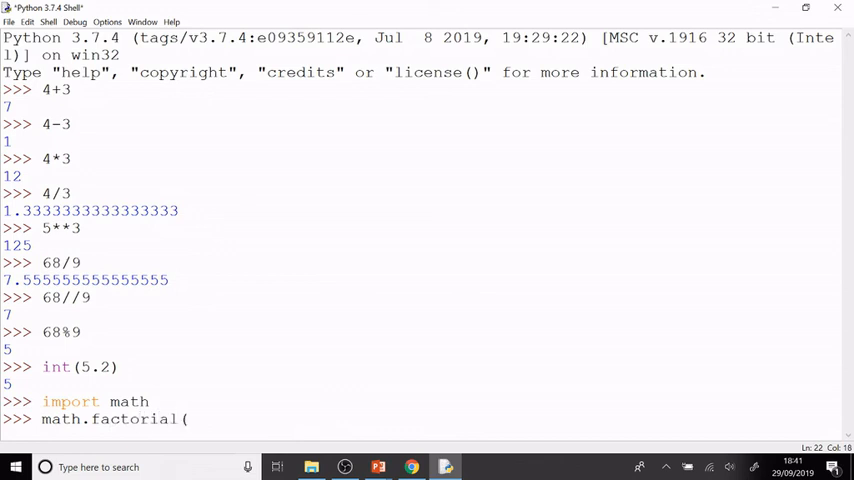
text(()
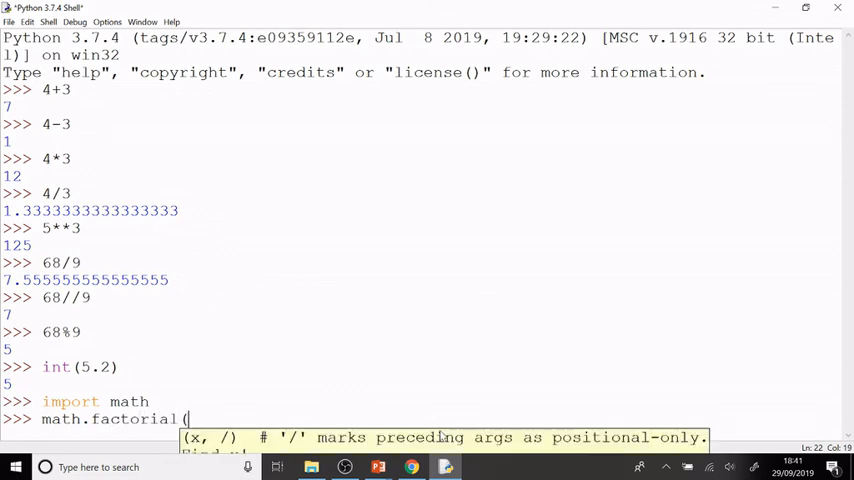
text(5))
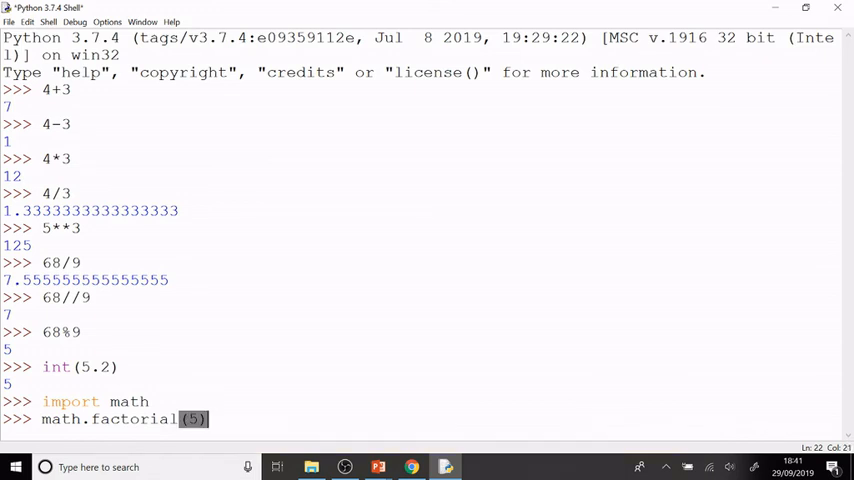
key(enter)
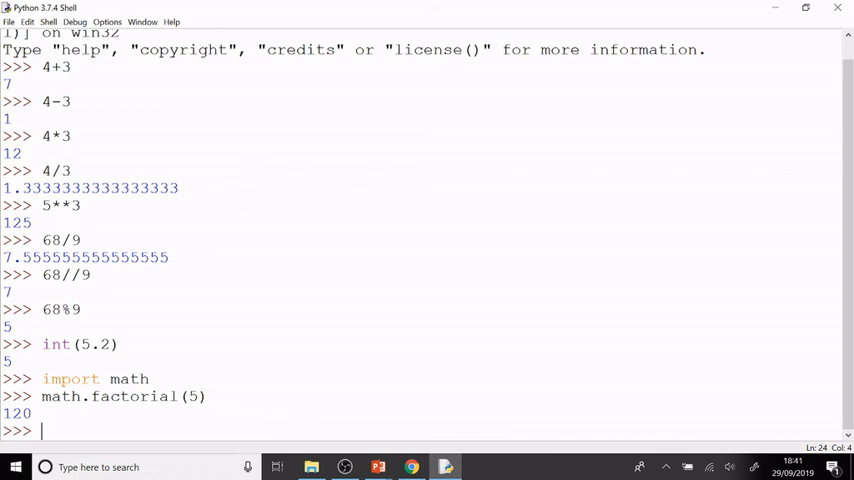
Step: Enter math.sqrt(196) at the prompt
text(math.s)
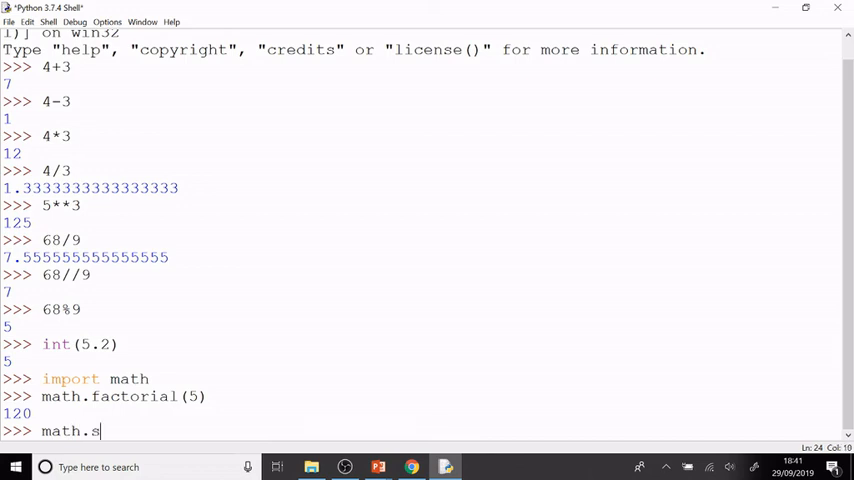
text(qrt)
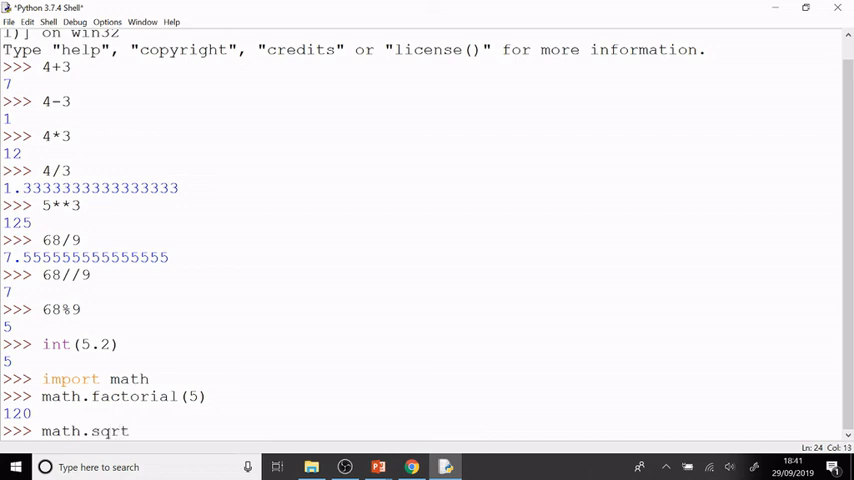
text(()
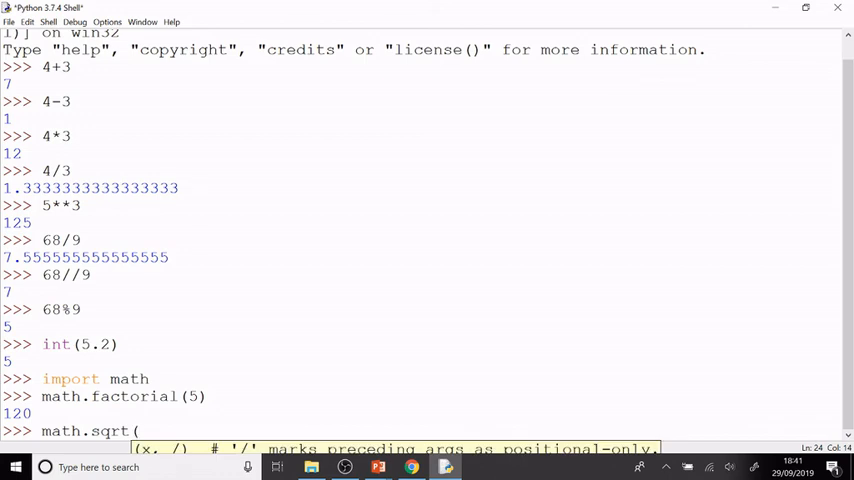
text(196)
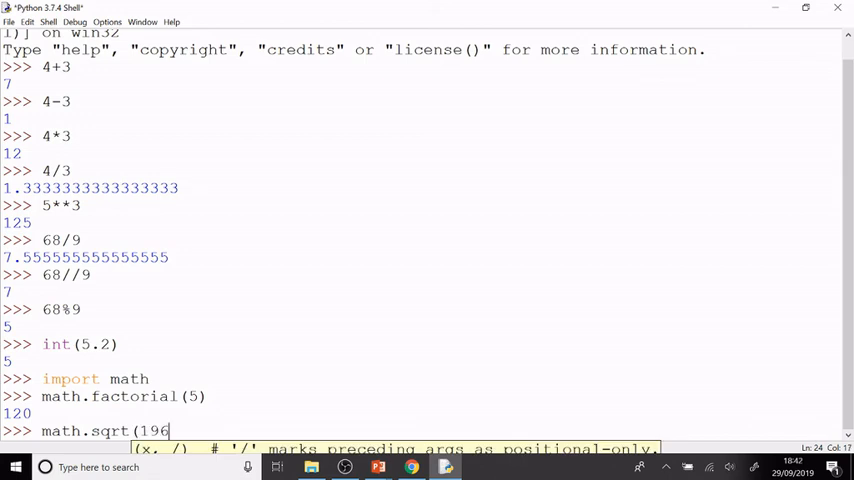
text())
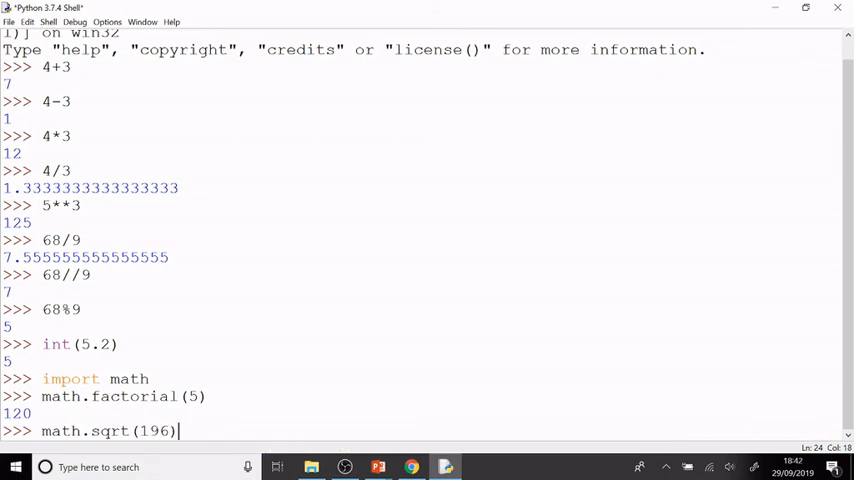